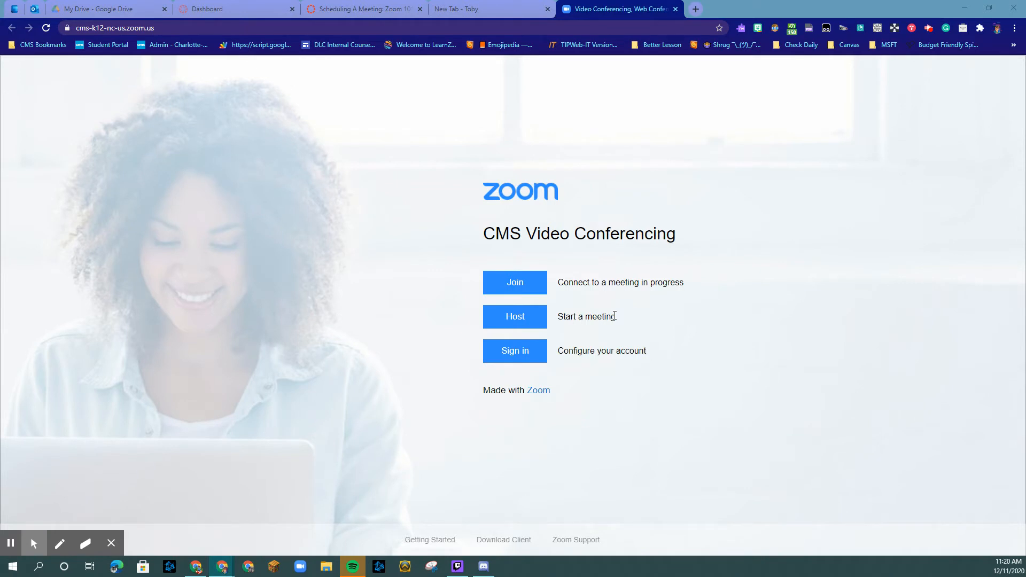
mouse_move(174, 146)
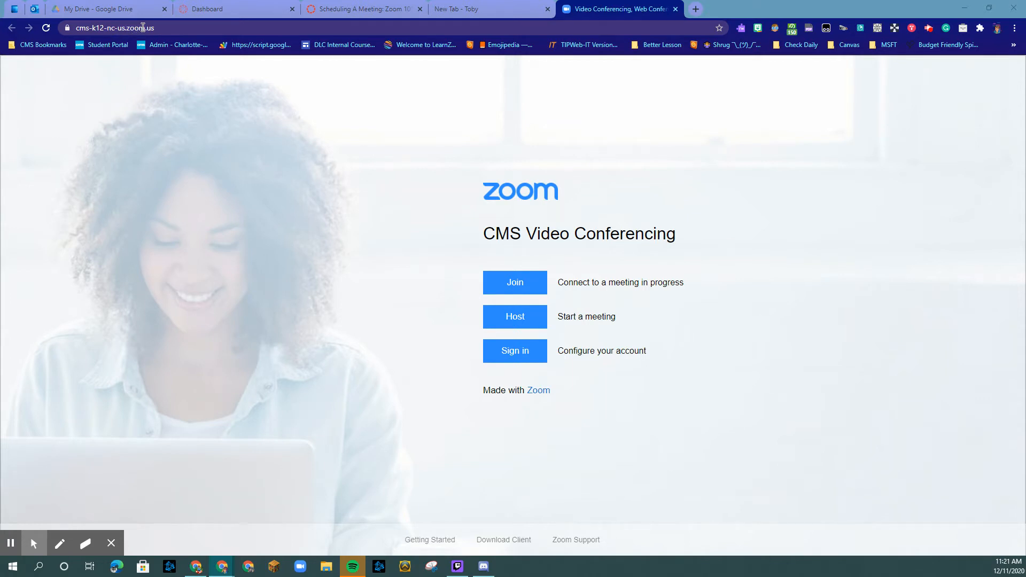
mouse_move(514, 354)
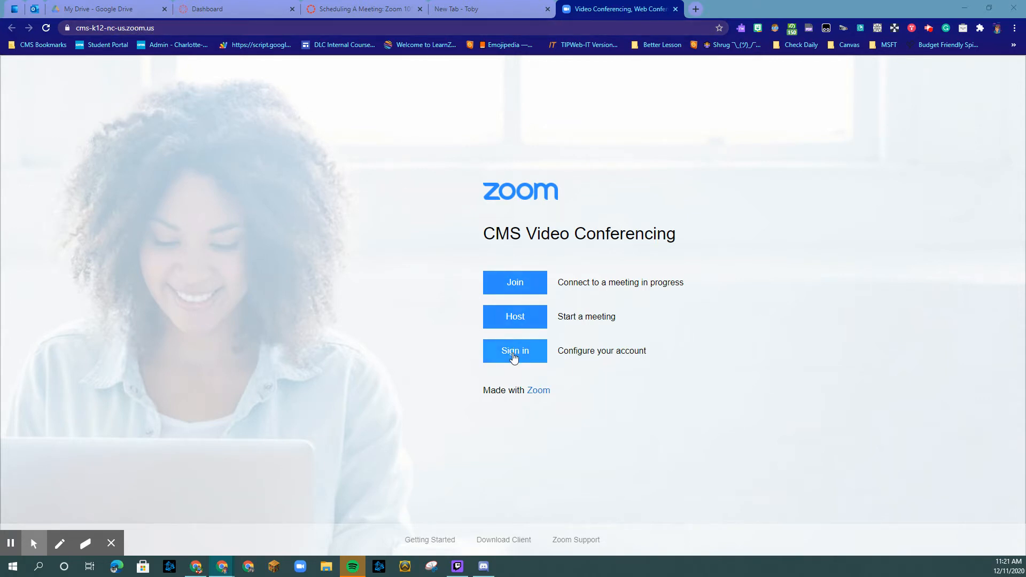
Sign in to the Zoom account, landing on the empty Meetings page.
left_click(514, 350)
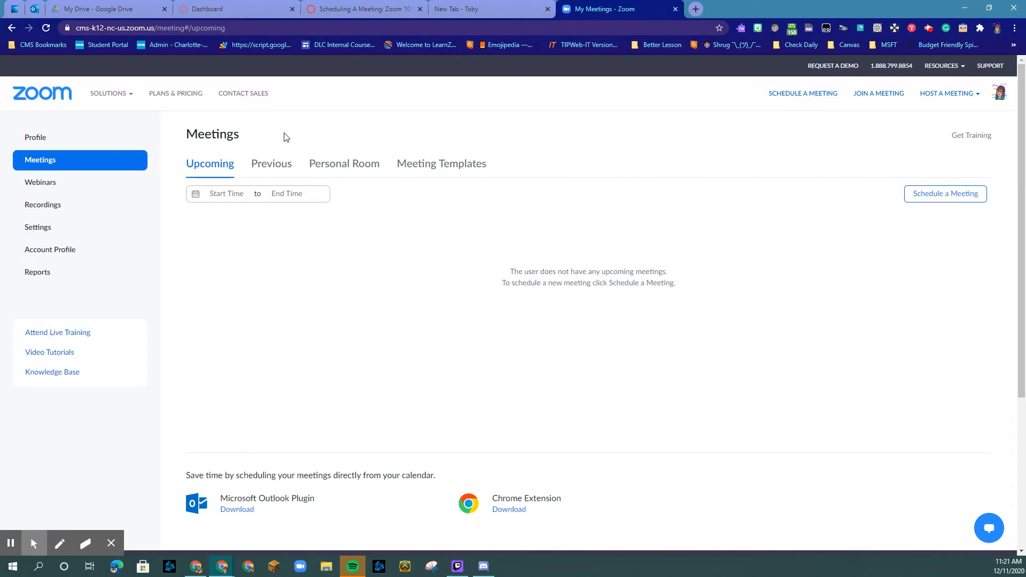
mouse_move(398, 206)
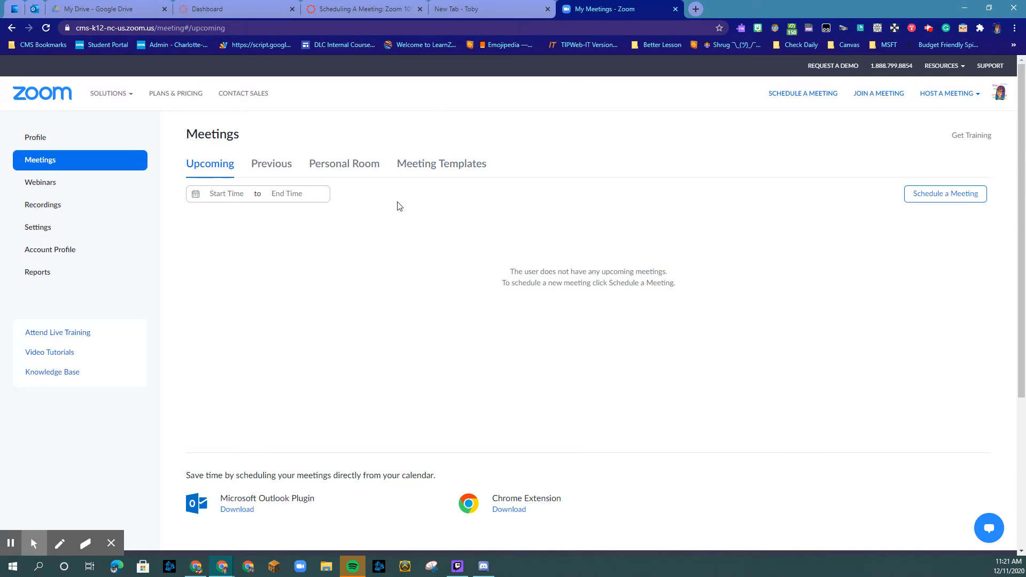
mouse_move(449, 261)
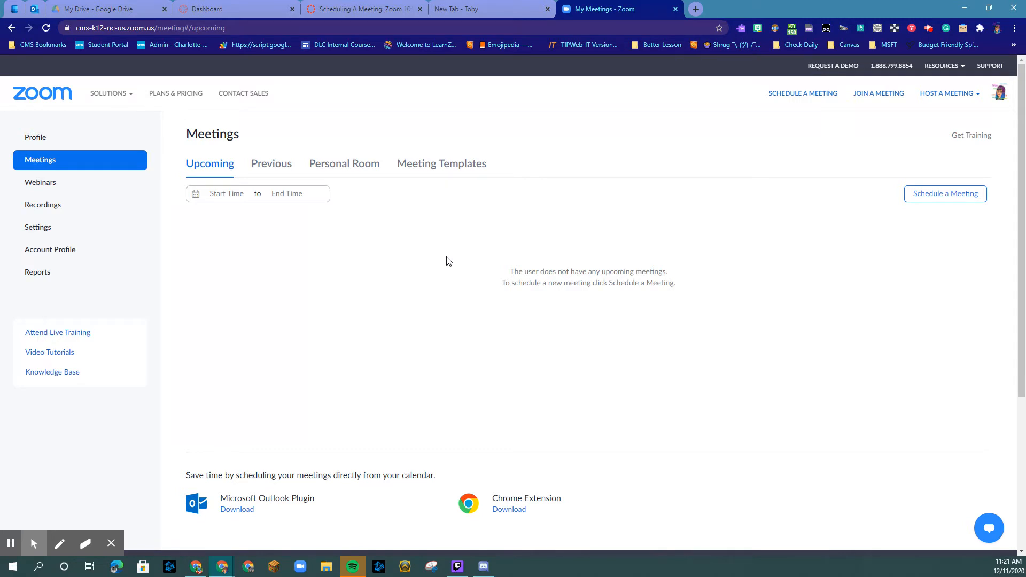
mouse_move(481, 190)
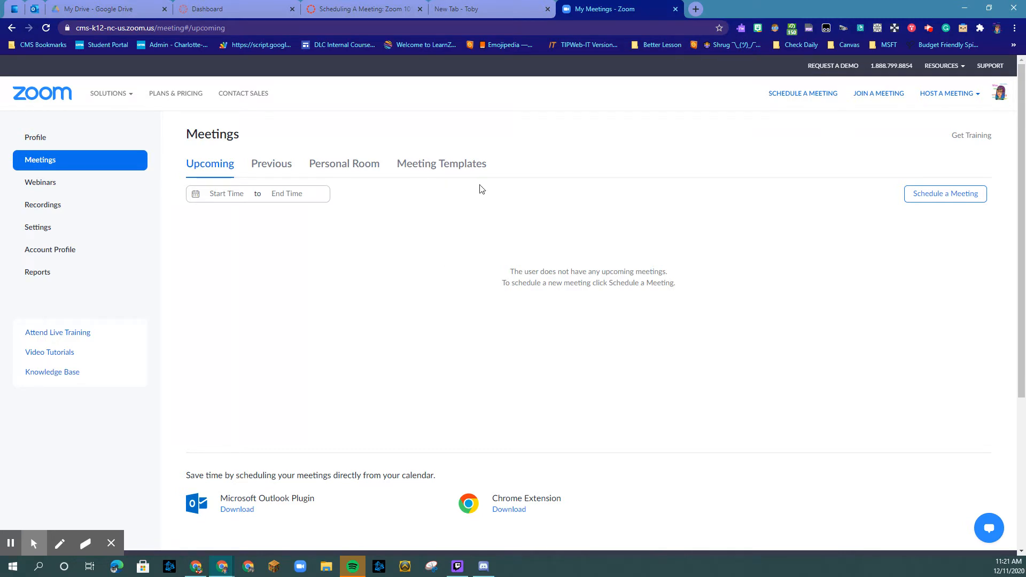
Start a new Schedule a Meeting form with the default topic My Meeting.
left_click(802, 93)
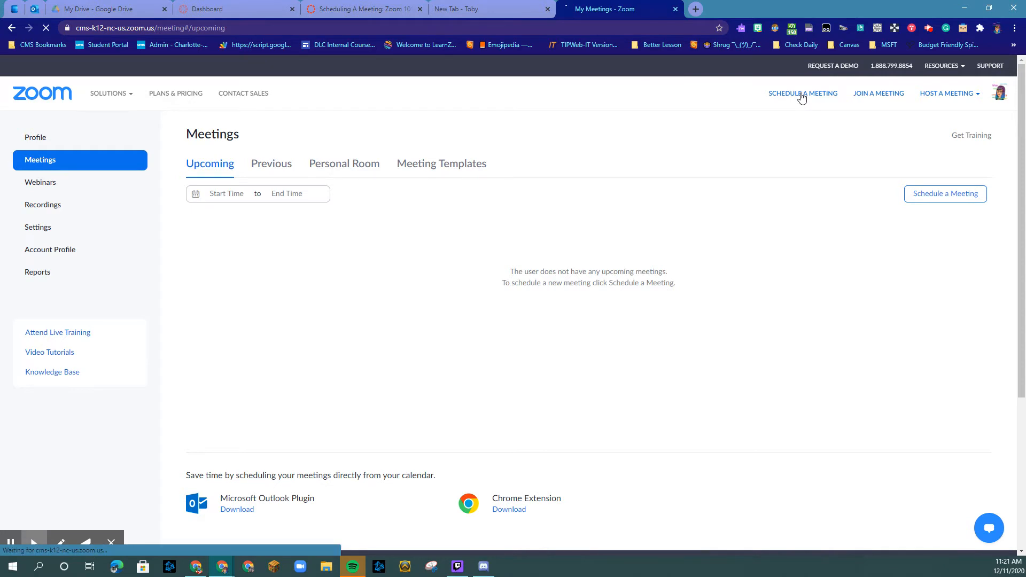
left_click(803, 93)
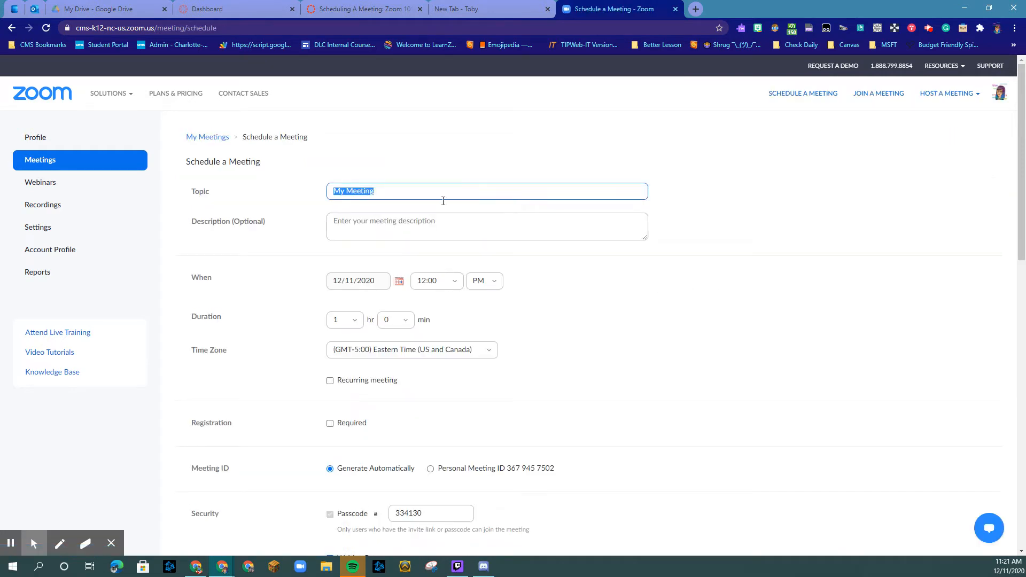
mouse_move(355, 274)
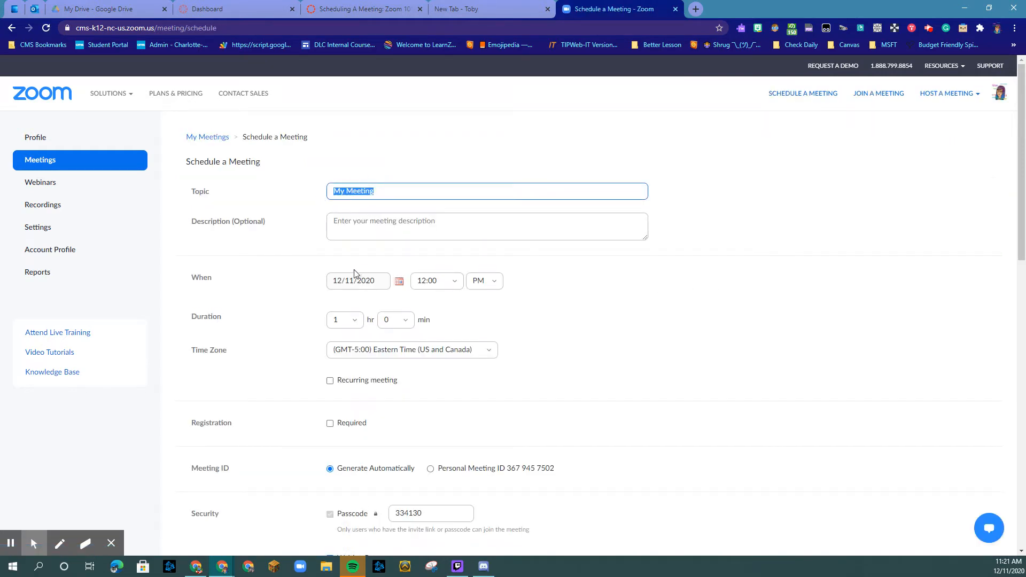
mouse_move(343, 378)
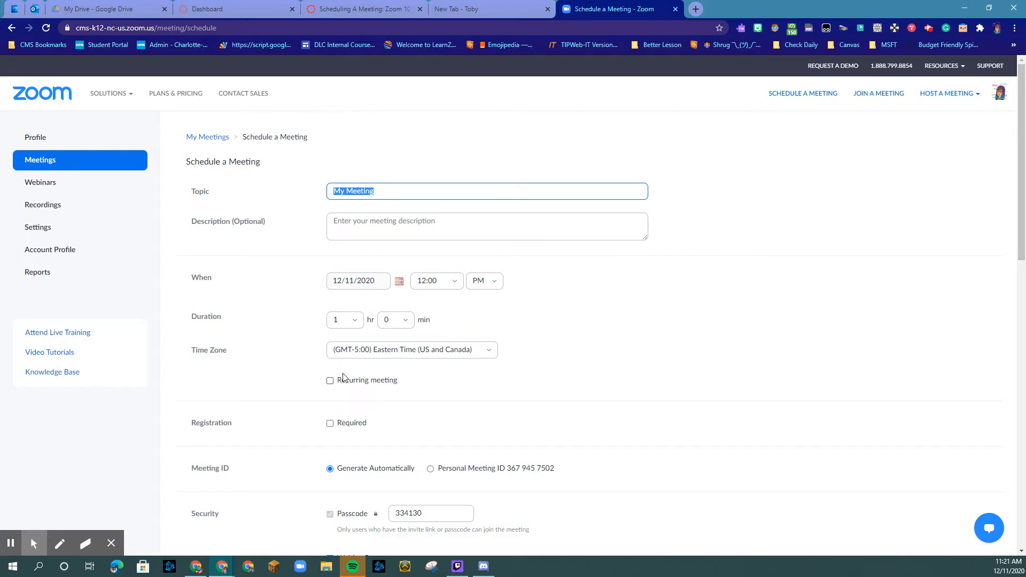
Under Meeting Options, leave 'Require authentication to join' unchecked after toggling it on and off.
scroll("down", 3)
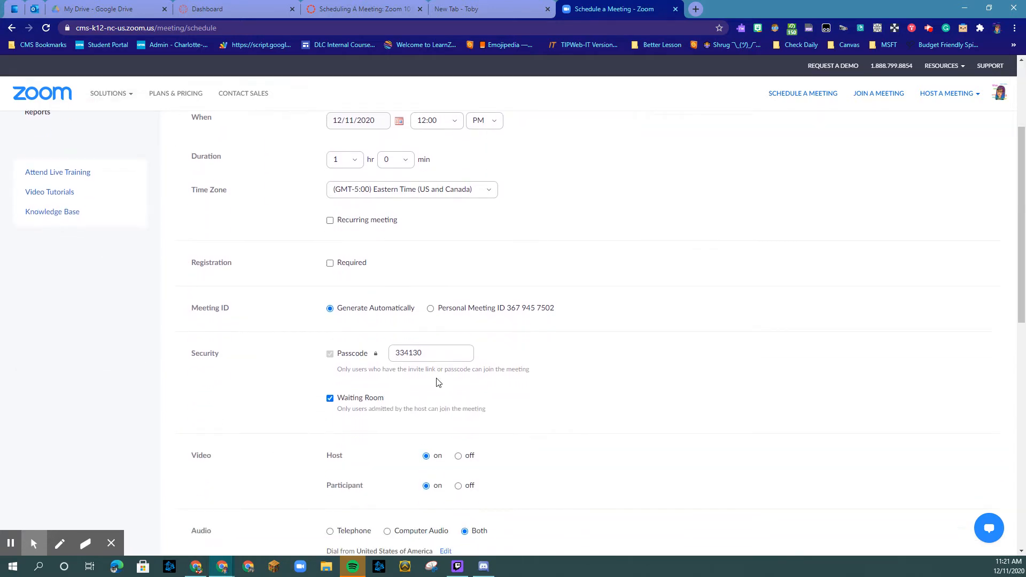
scroll("down", 3)
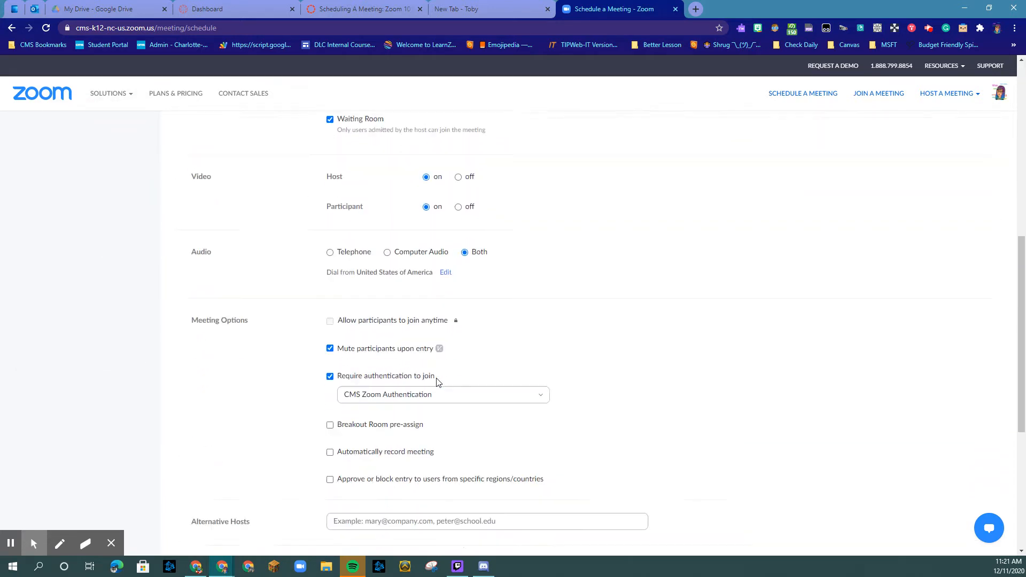
scroll("down", 3)
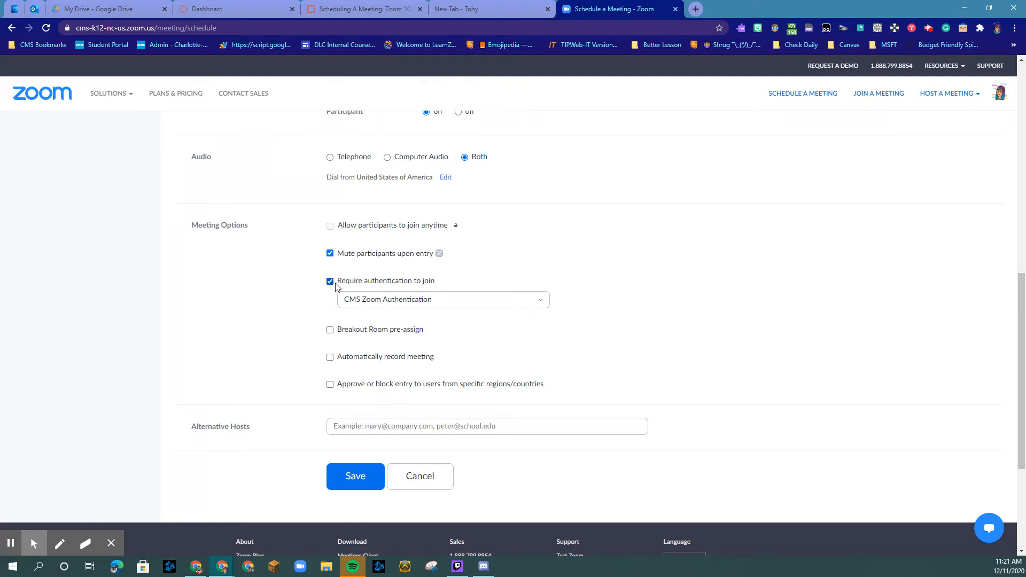
mouse_move(340, 271)
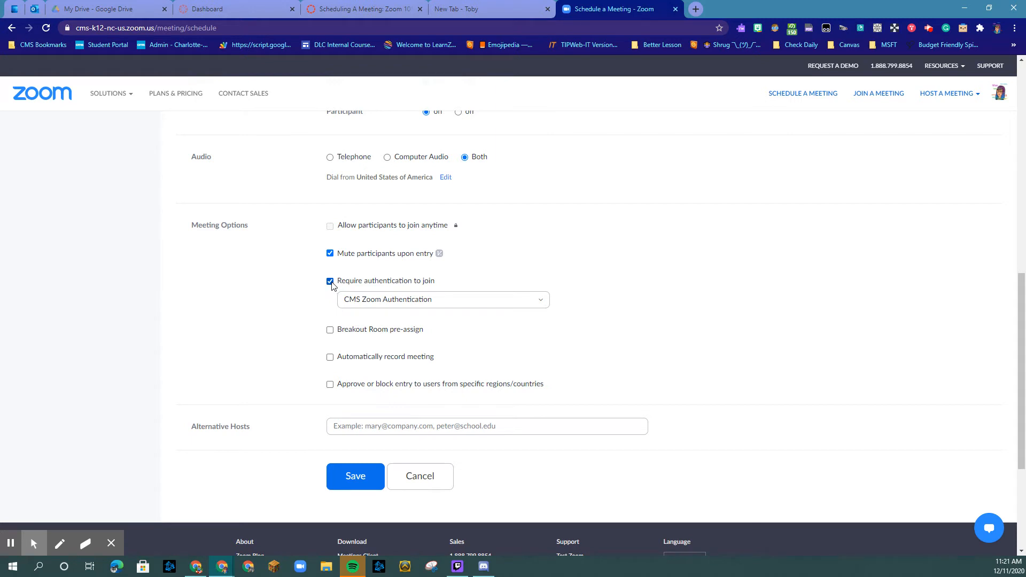
left_click(331, 281)
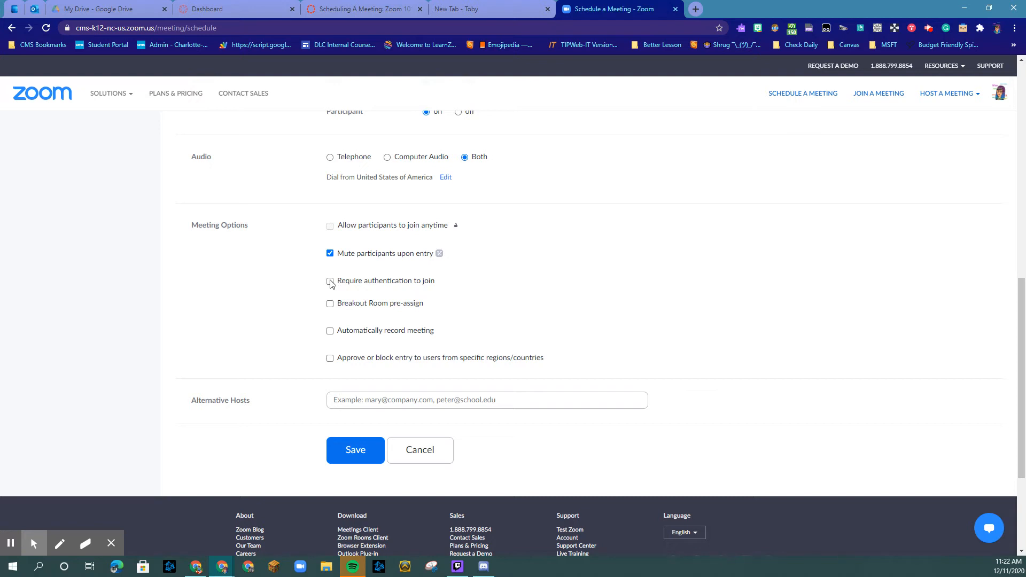
left_click(330, 281)
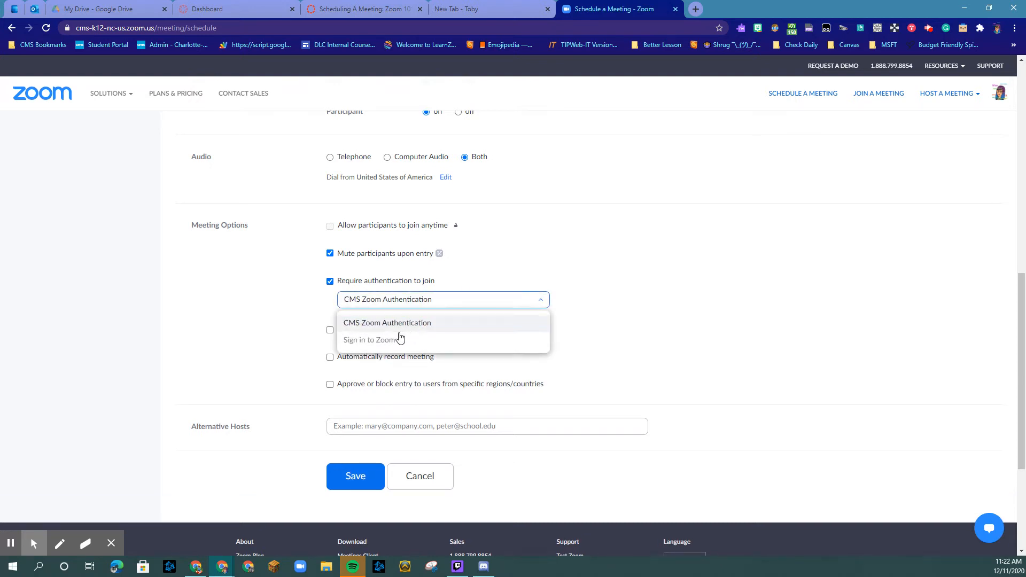
mouse_move(376, 343)
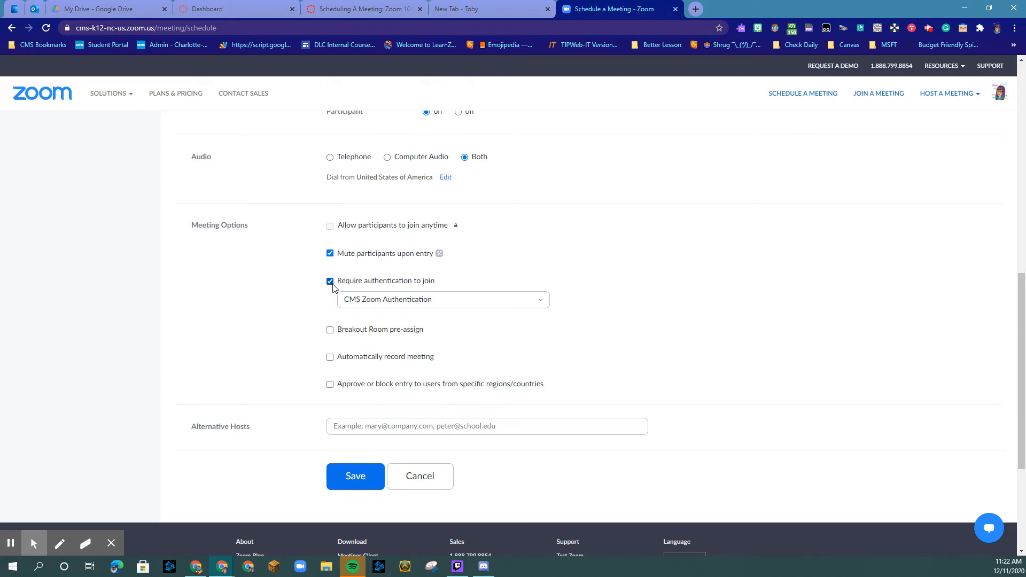
left_click(331, 281)
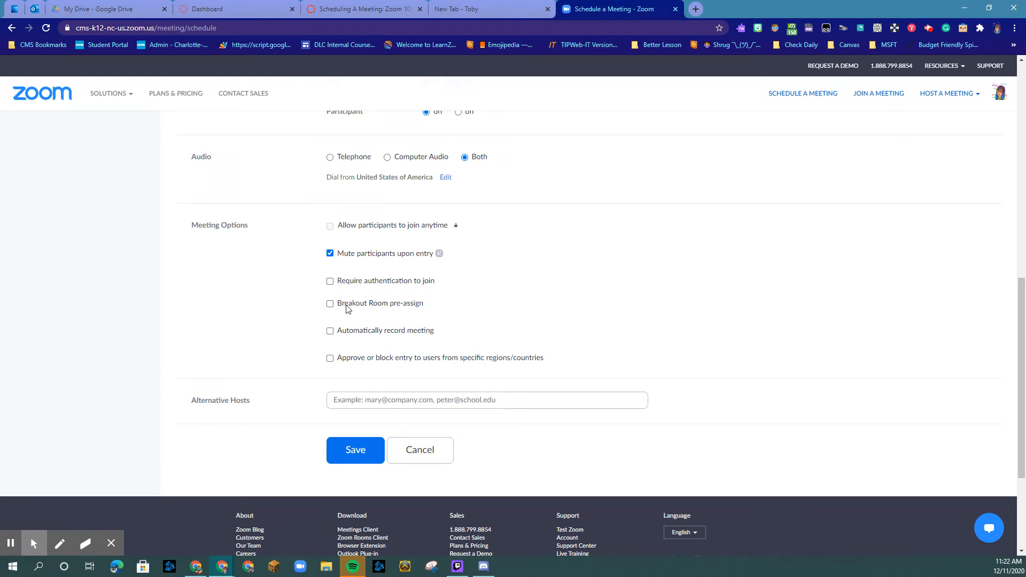
Navigate via Profile and Meetings to the Personal Room meeting details.
scroll("up", 3)
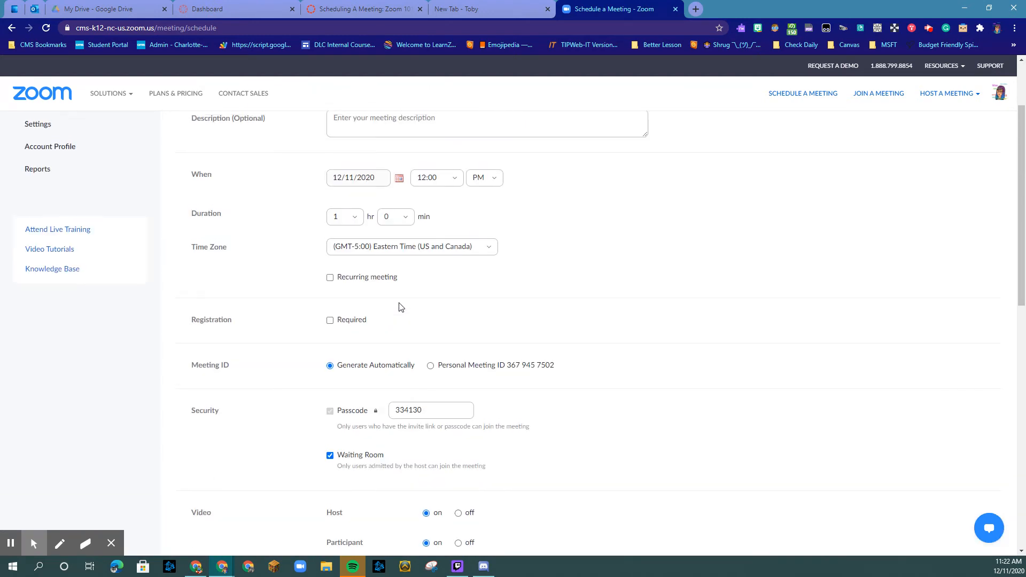
scroll("up", 3)
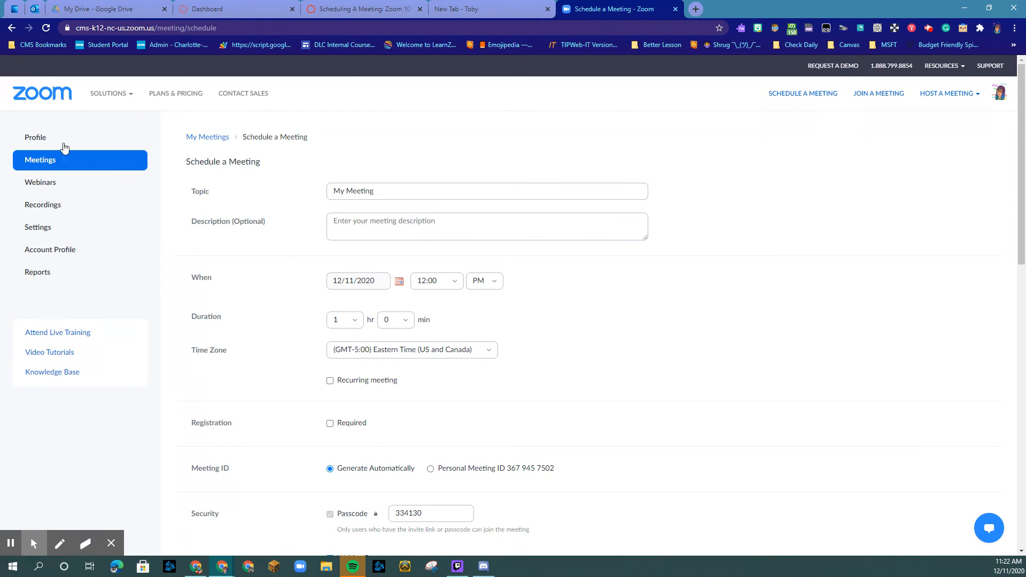
left_click(36, 138)
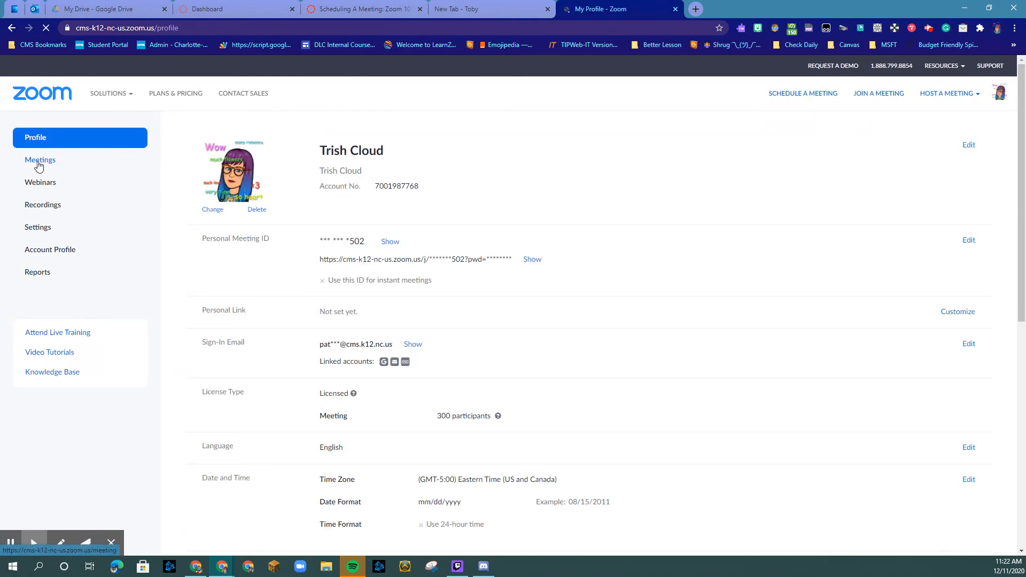
left_click(39, 160)
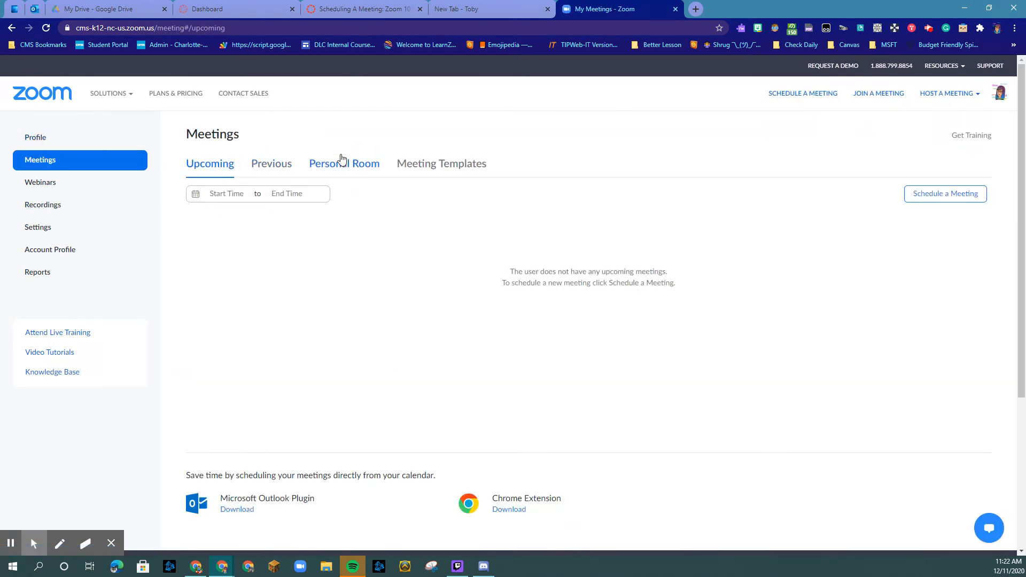
left_click(343, 163)
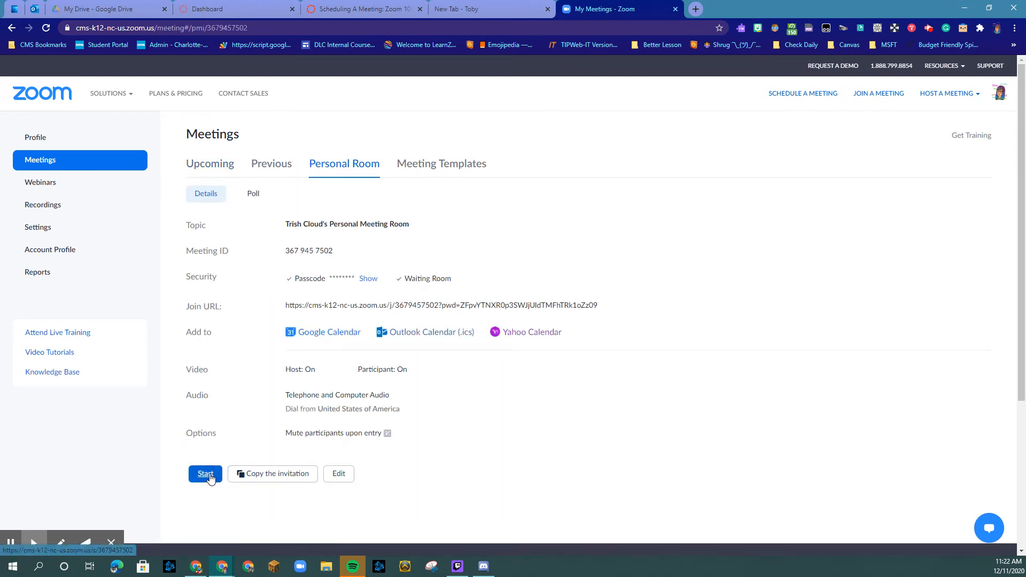
mouse_move(222, 403)
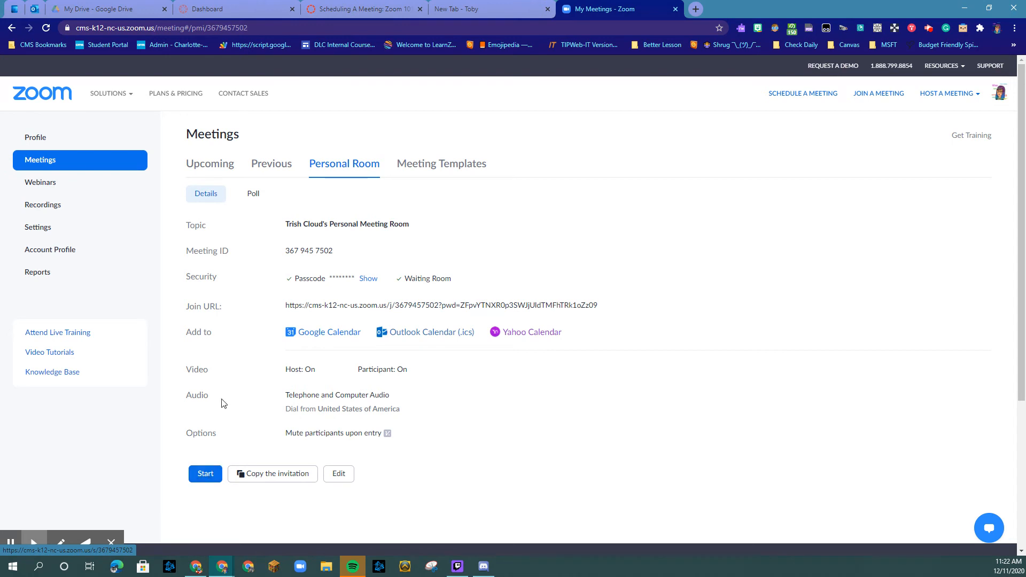
In account Settings, switch 'Only authenticated users can join meetings' off and back on.
left_click(37, 227)
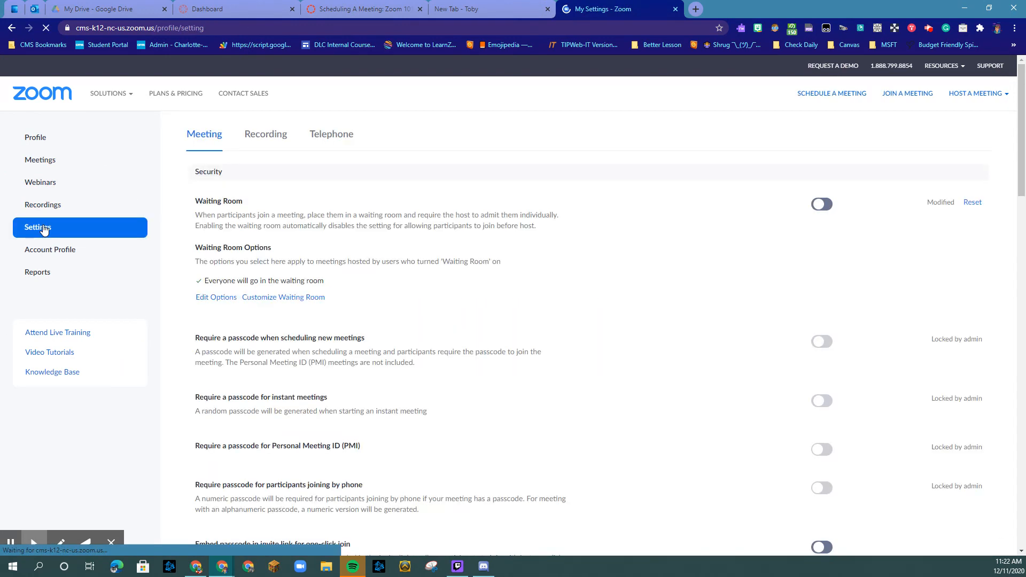
scroll("down", 3)
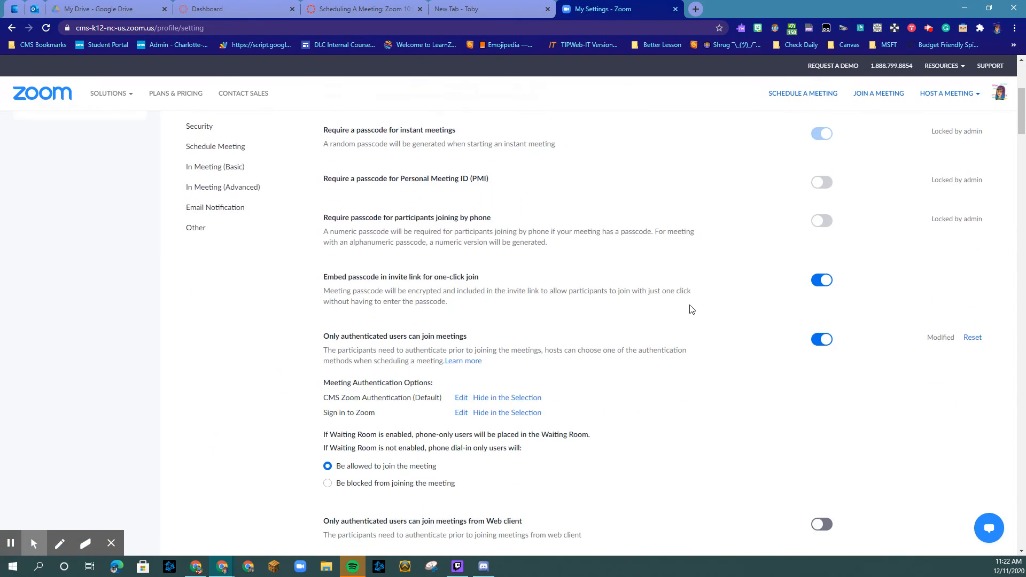
scroll("down", 3)
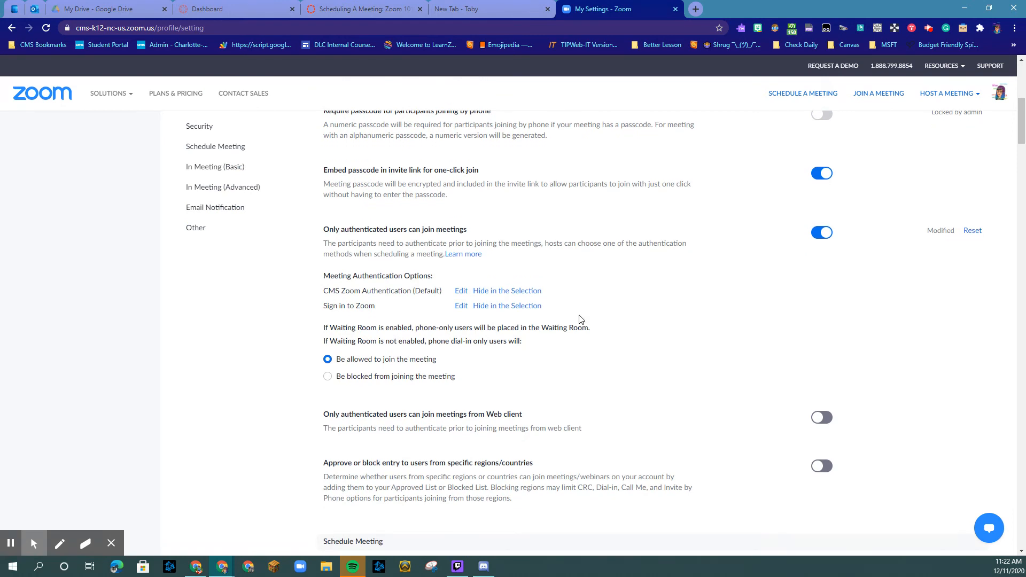
mouse_move(403, 243)
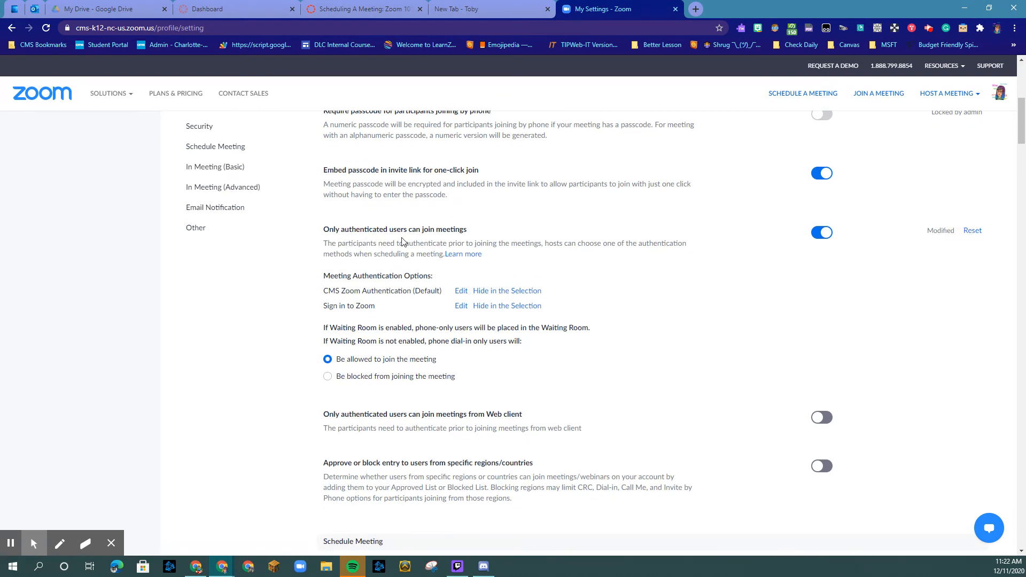
mouse_move(454, 241)
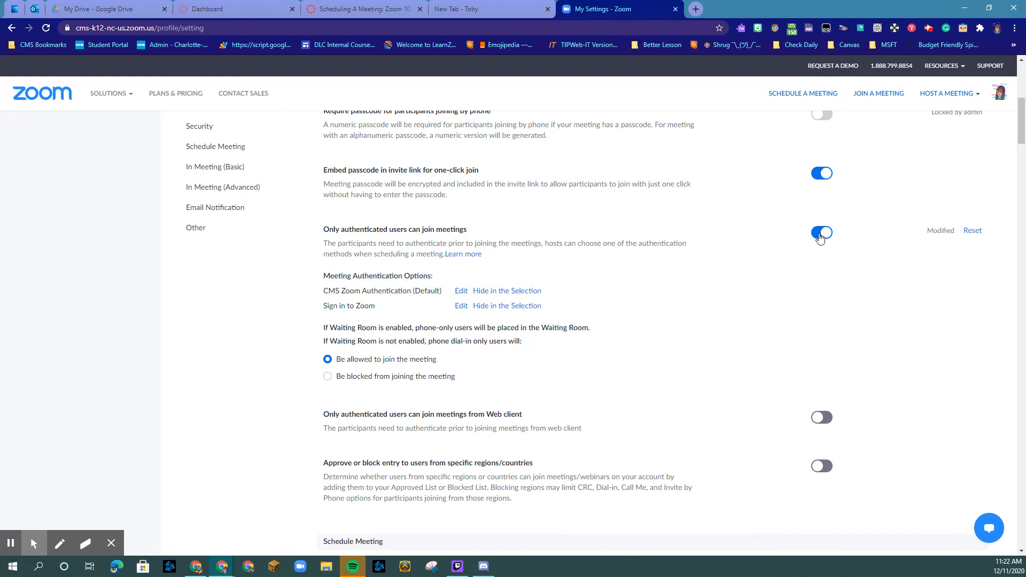
left_click(821, 233)
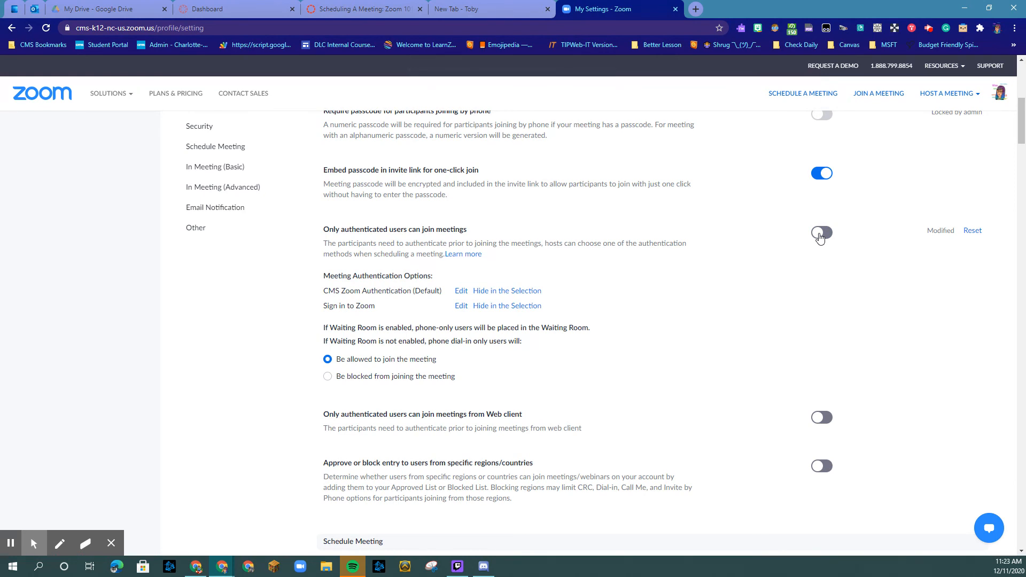
left_click(821, 234)
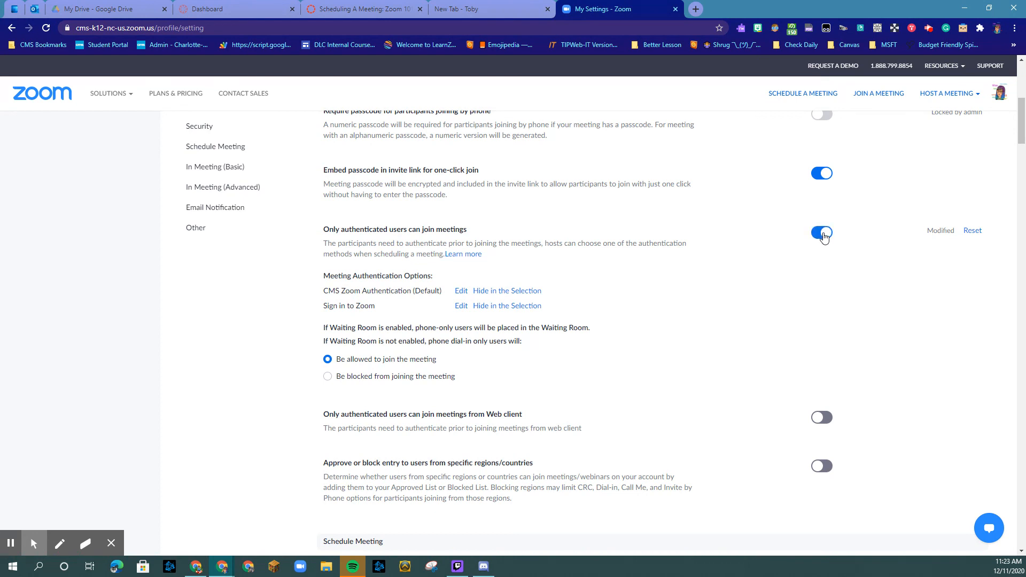
left_click(821, 234)
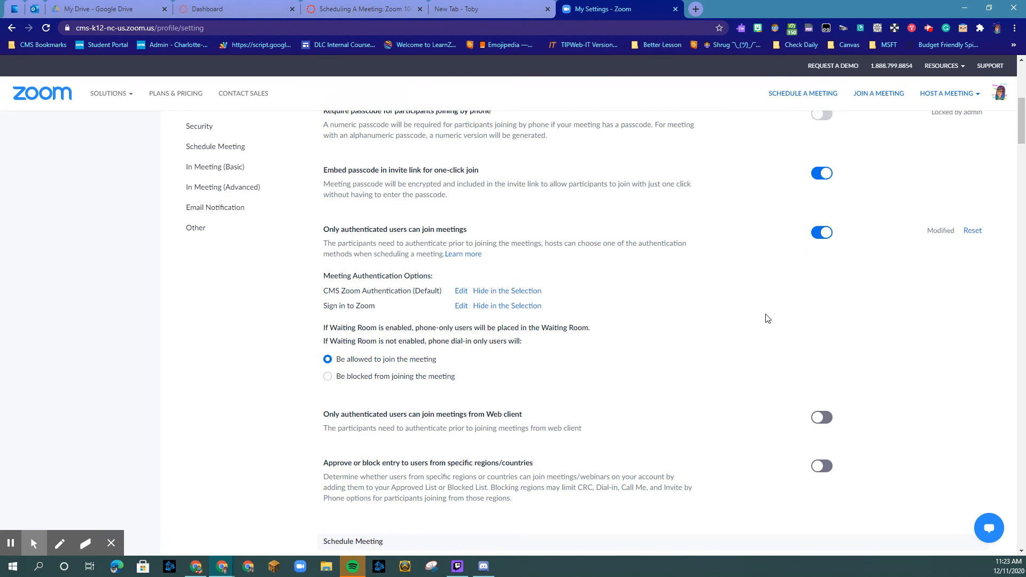
mouse_move(639, 287)
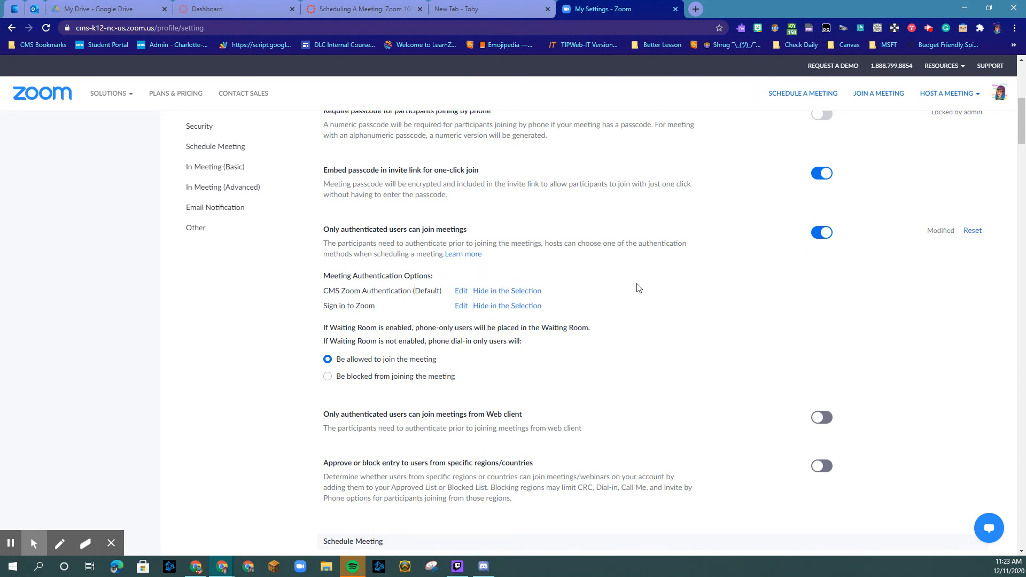